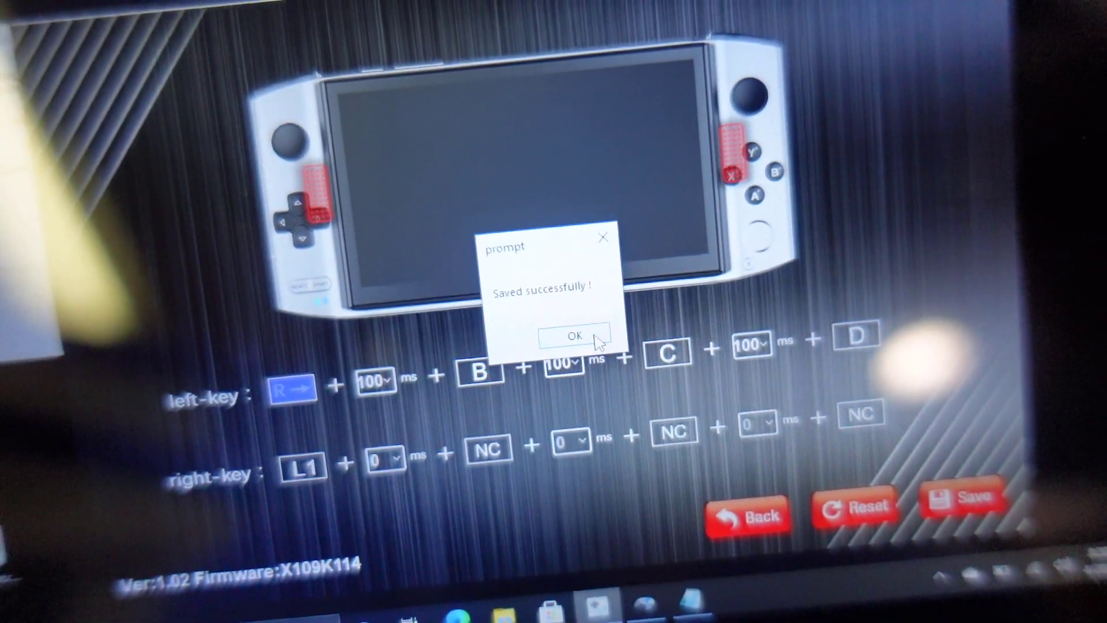
Dismiss the 'Saved successfully!' confirmation for the back-button mapping.
left_click(573, 336)
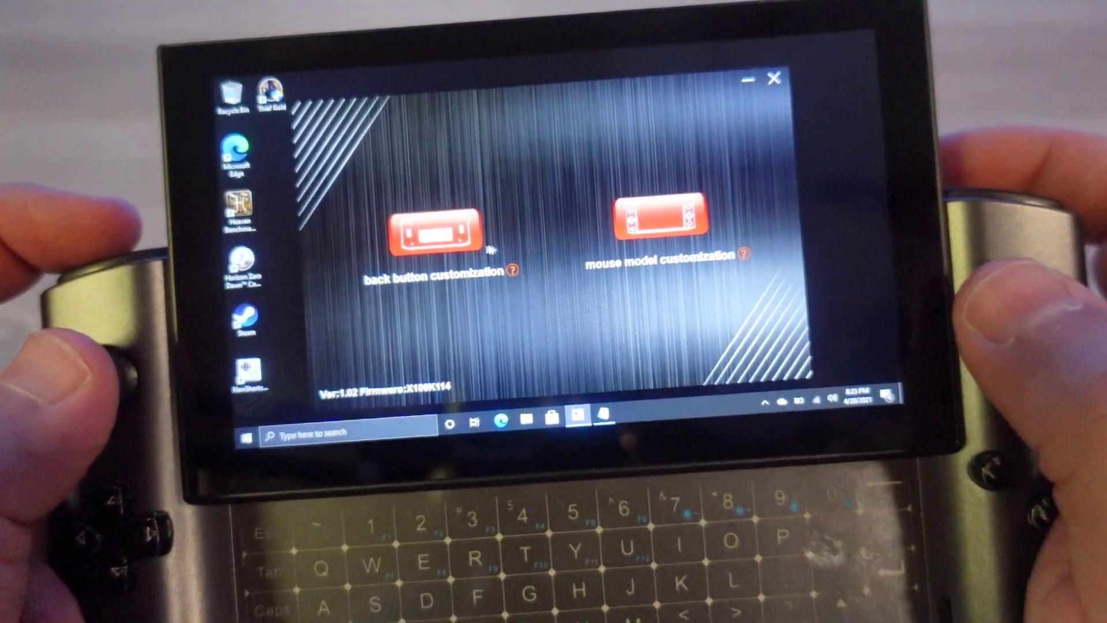
Choose mouse model customization from the GPD WinControl main menu.
left_click(431, 228)
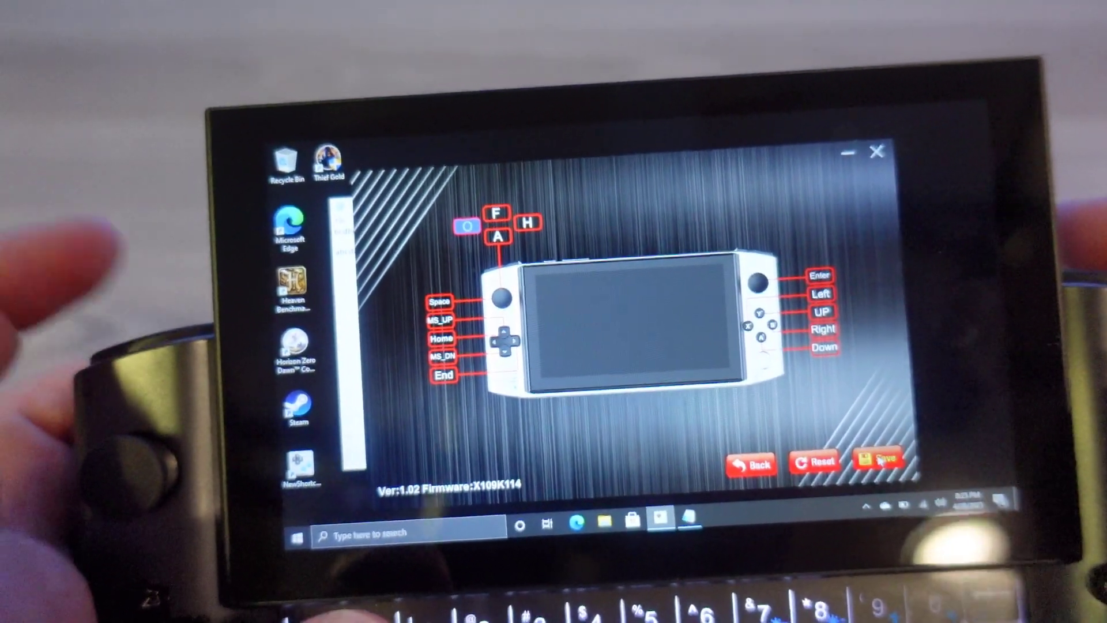
Save the mouse-mode layout with Space, Home, End, F, A, H, Enter and arrows.
left_click(880, 460)
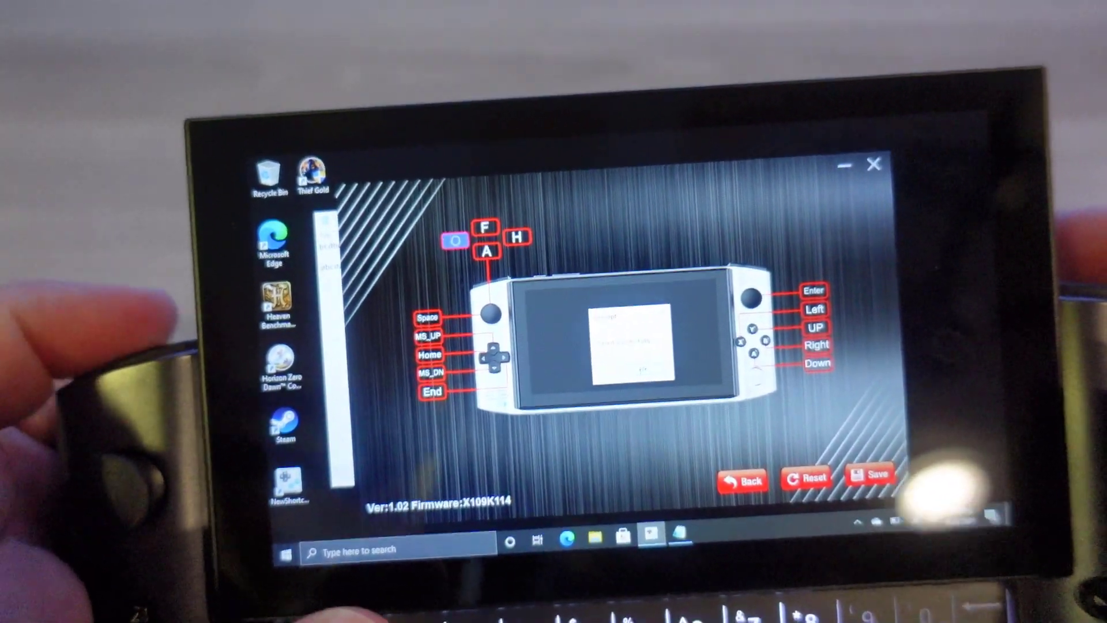